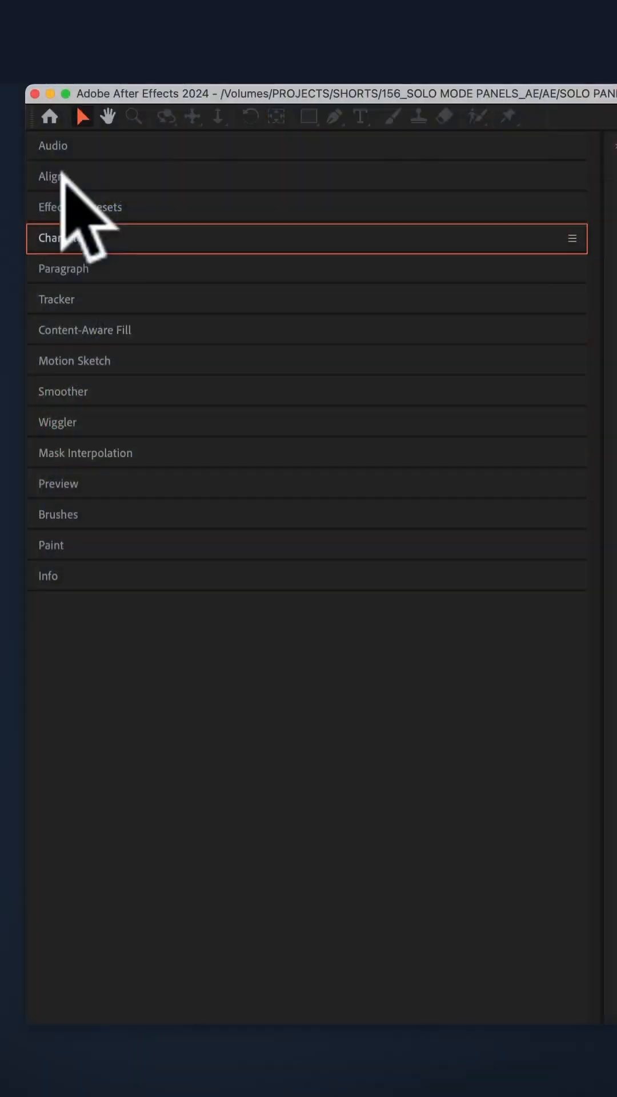
Expand the Character, Paragraph and Motion Sketch panels in the stacked group one after another.
{"action": "left_click", "coordinate": [79, 206]}
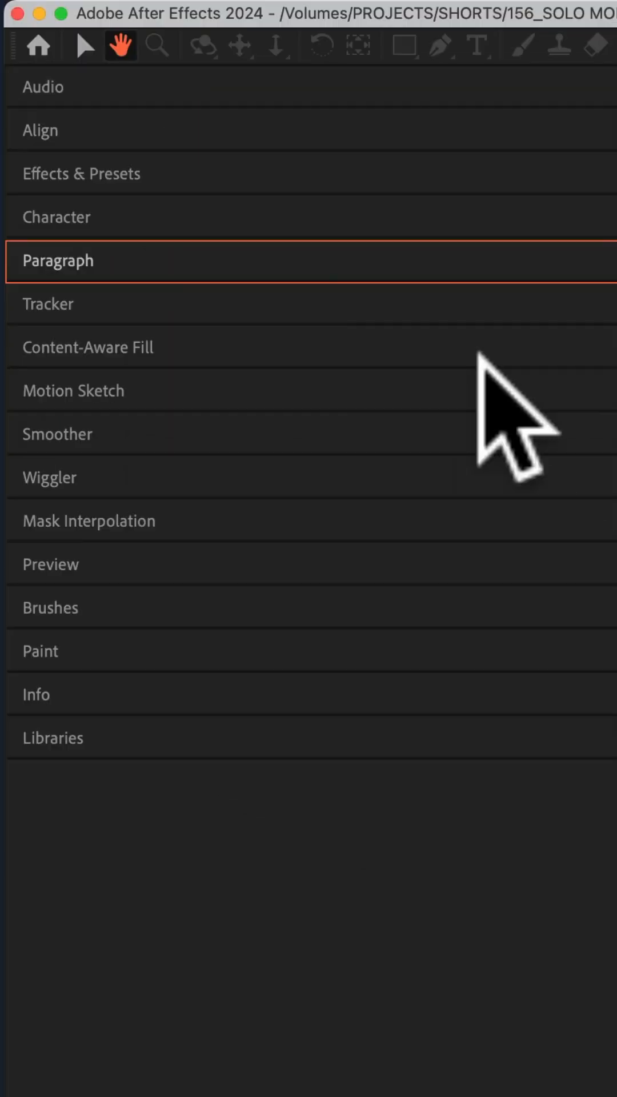
{"action": "left_click", "coordinate": [57, 217]}
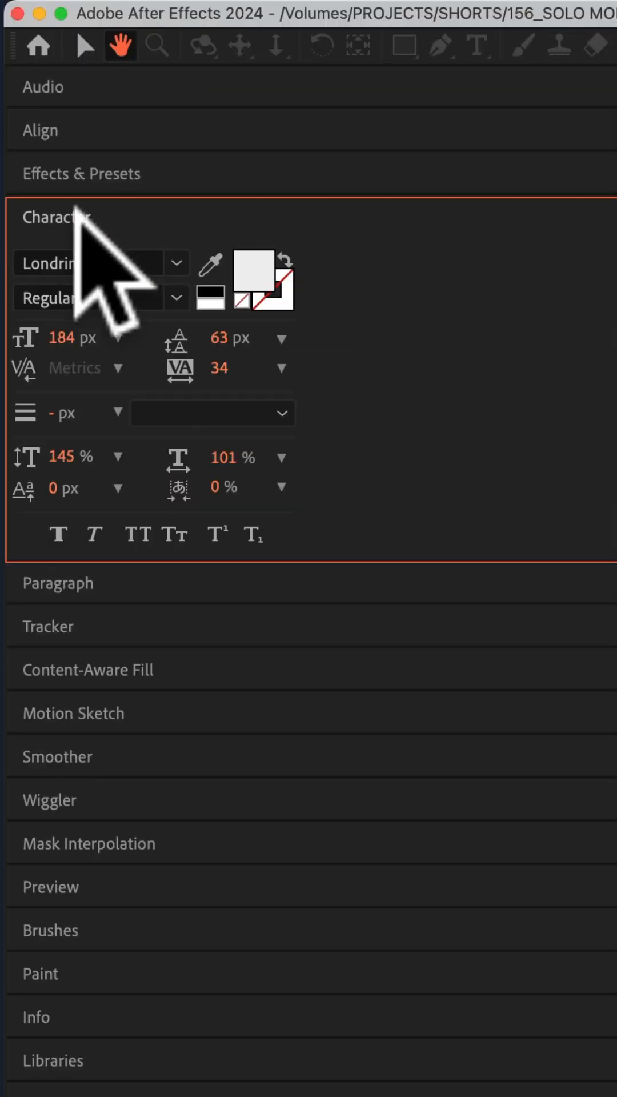
{"action": "left_click", "coordinate": [57, 583]}
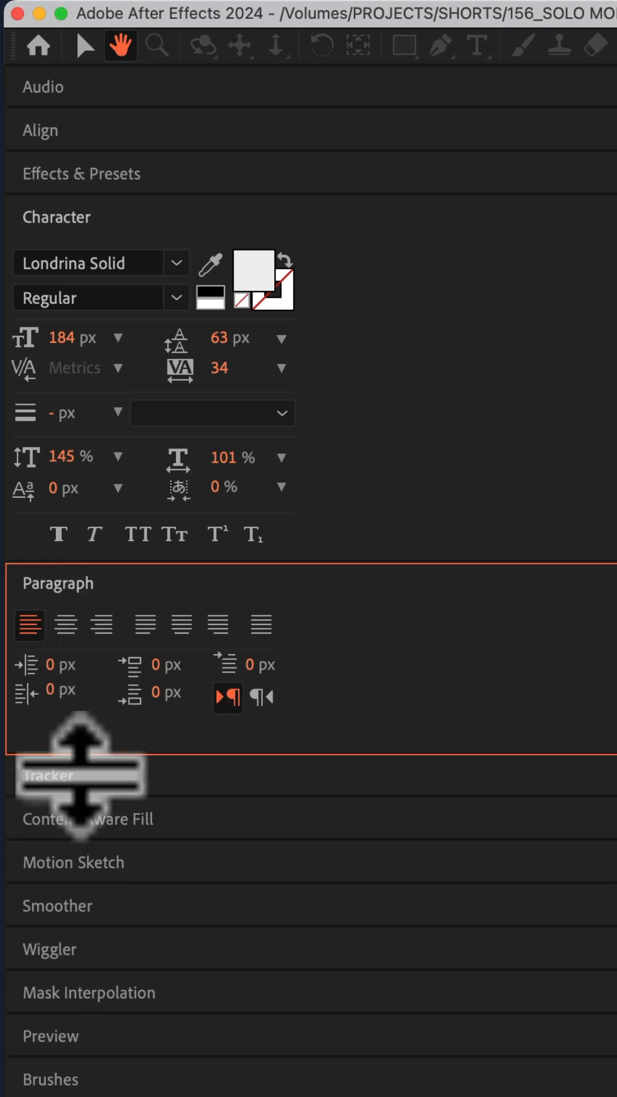
{"action": "left_click", "coordinate": [73, 861]}
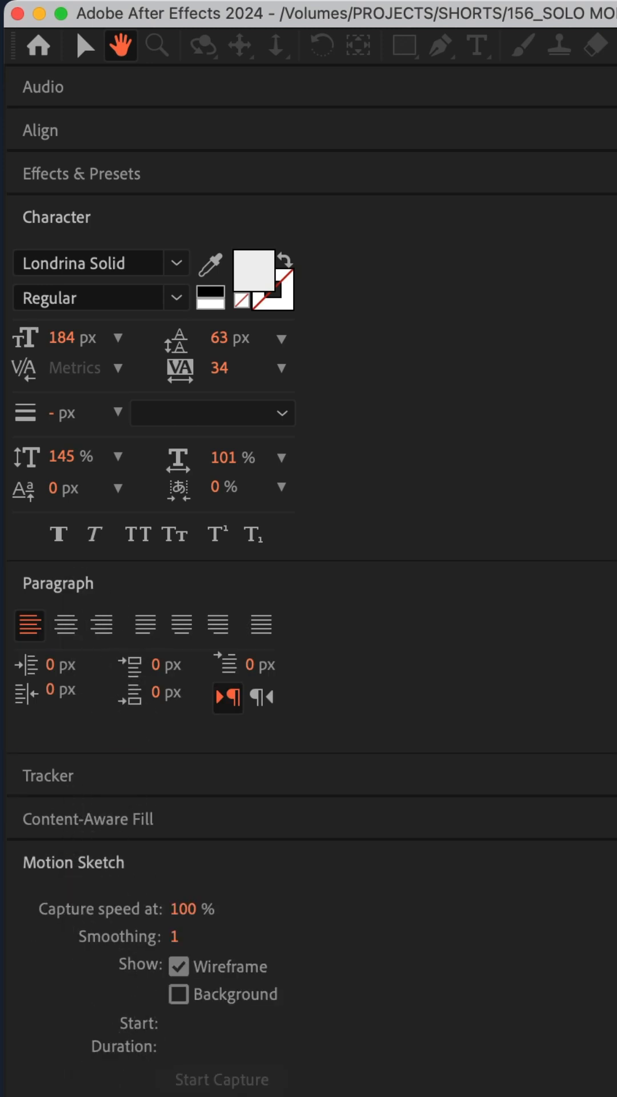
Toggle Solo Panels in Stack from the Align panel group's settings menu.
{"action": "left_click", "coordinate": [528, 176]}
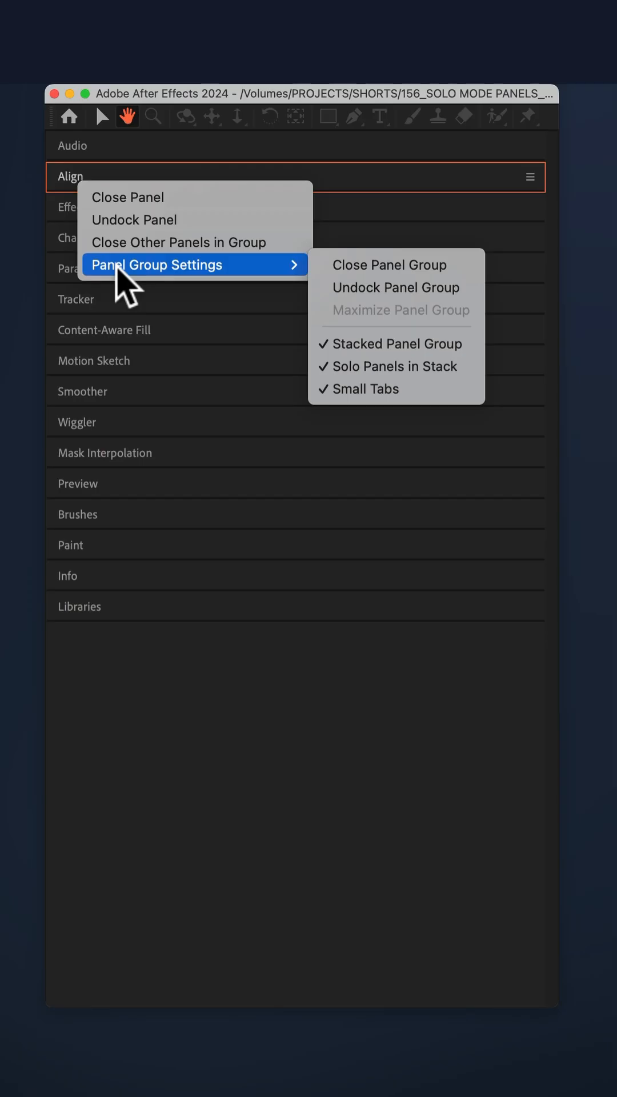
{"action": "mouse_move", "coordinate": [394, 365]}
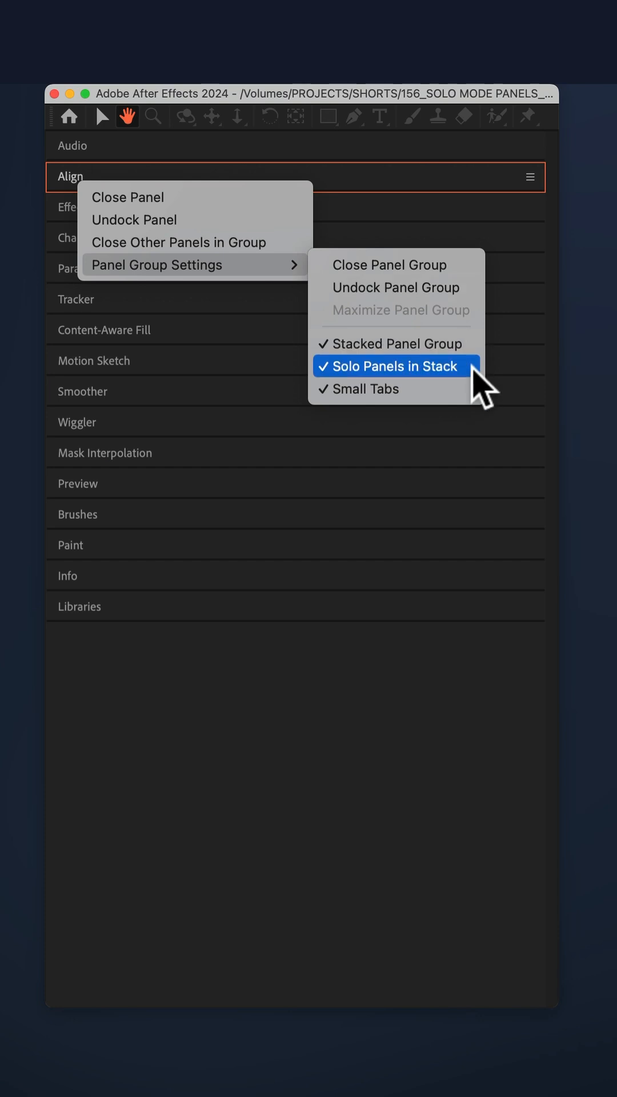
{"action": "left_click", "coordinate": [392, 366]}
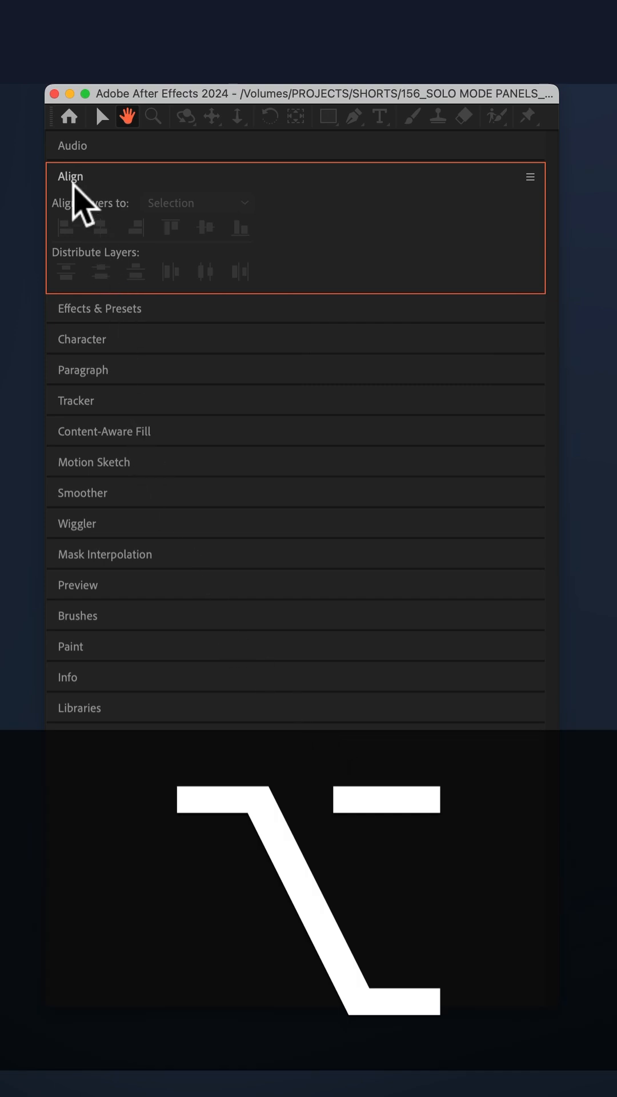
Collapse Align and uncheck Solo Panels in Stack so several panels stay expanded together.
{"action": "left_click", "coordinate": [70, 176]}
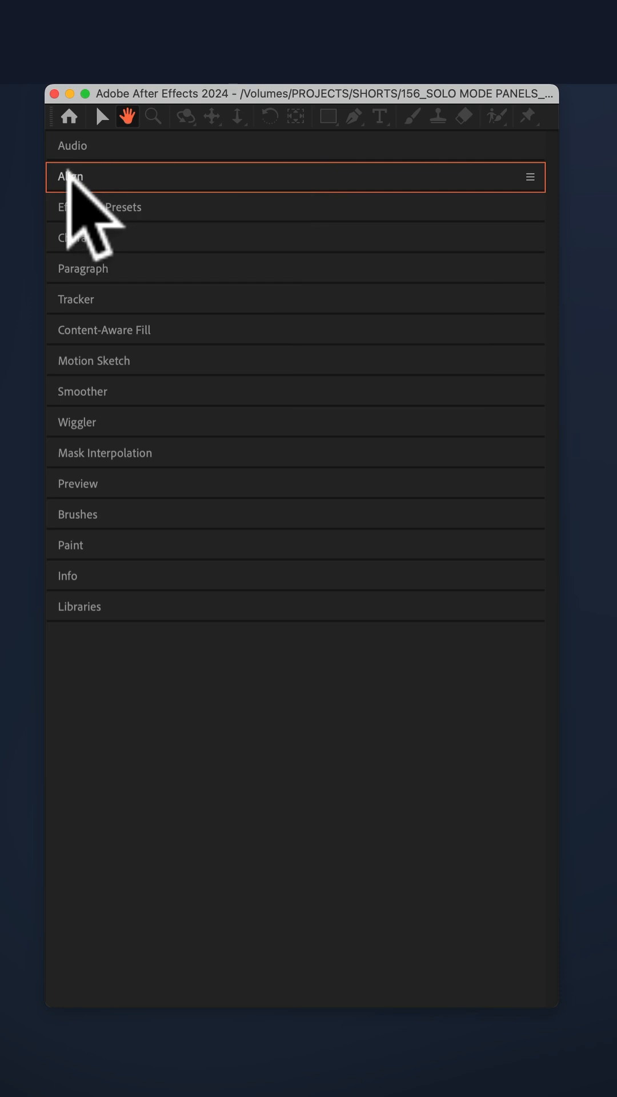
{"action": "left_click", "coordinate": [529, 176]}
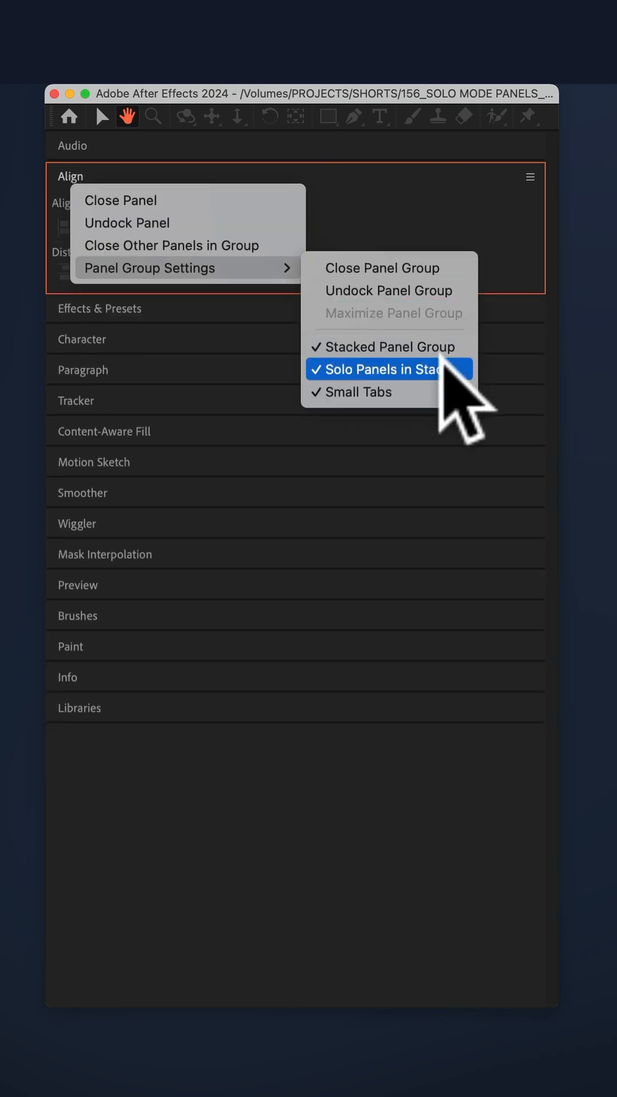
{"action": "left_click", "coordinate": [378, 369]}
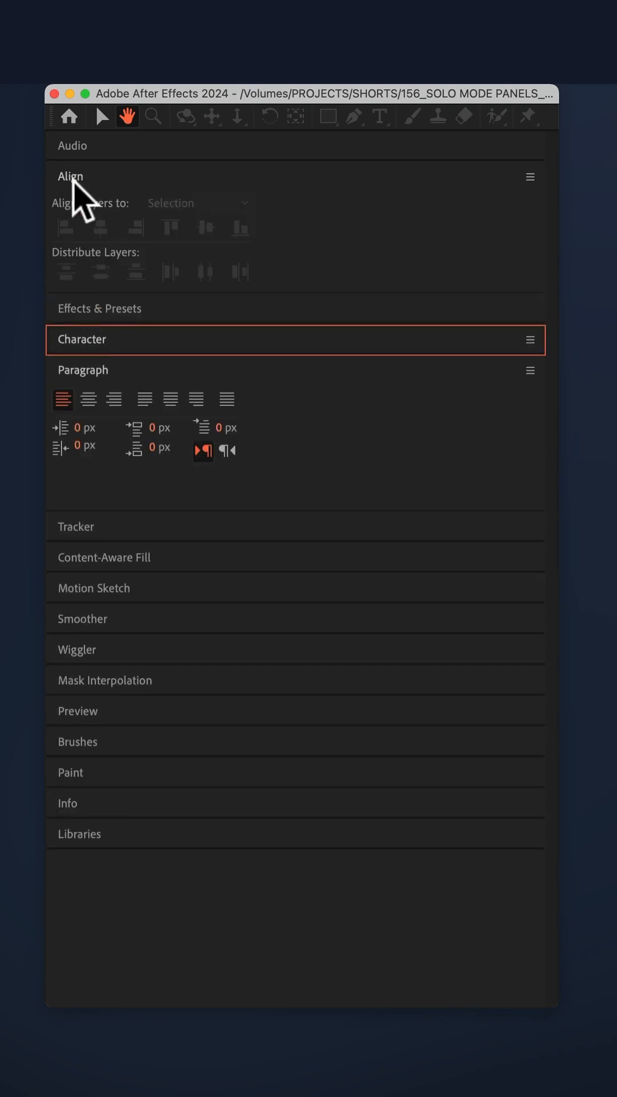
{"action": "mouse_move", "coordinate": [89, 183]}
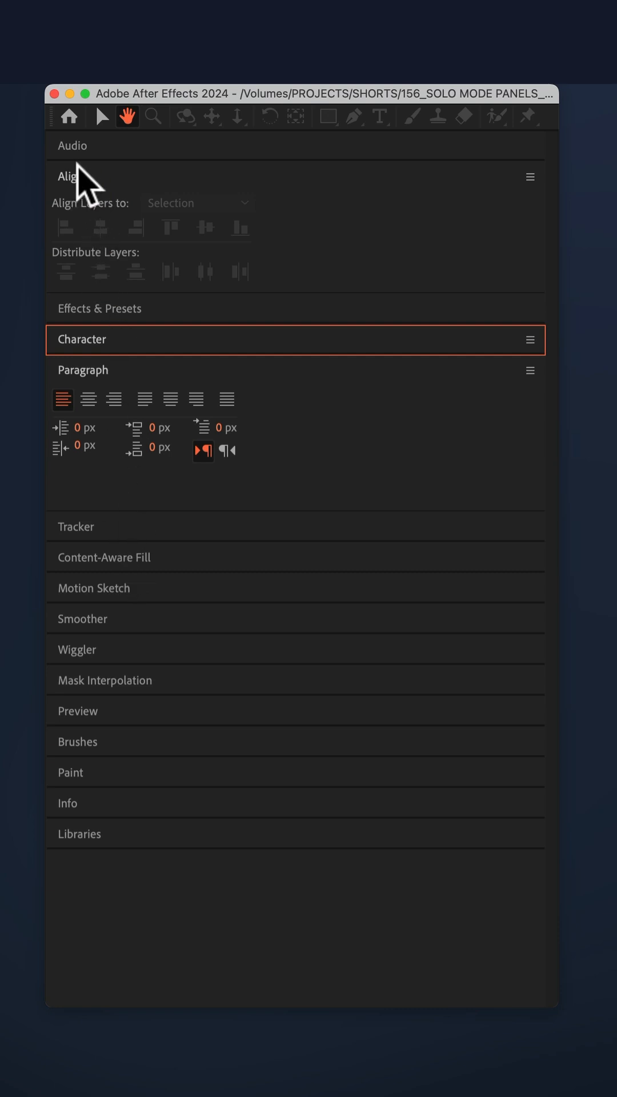